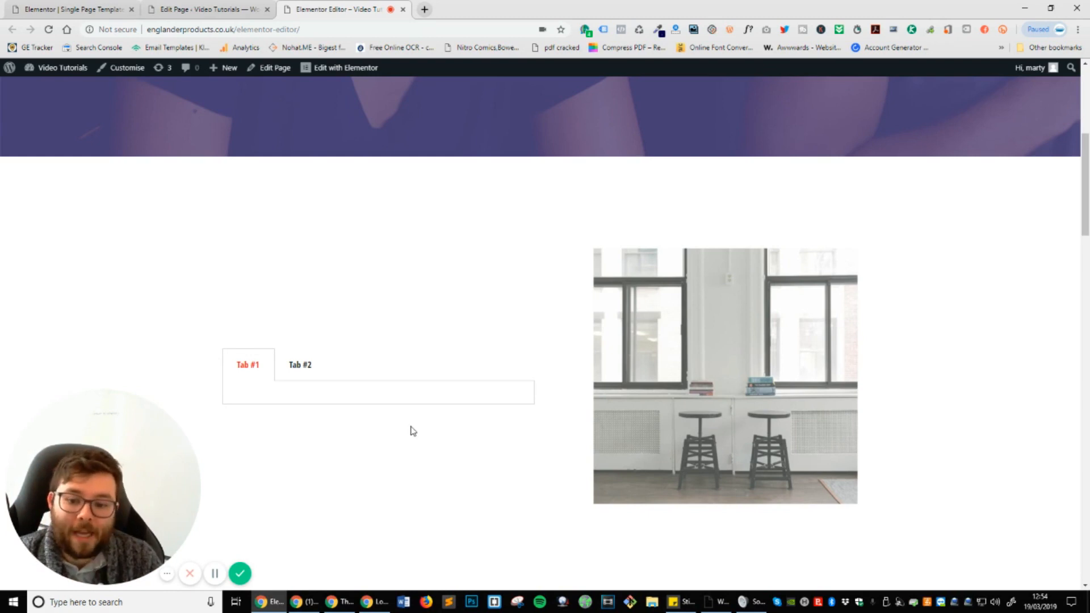
mouse_move(437, 467)
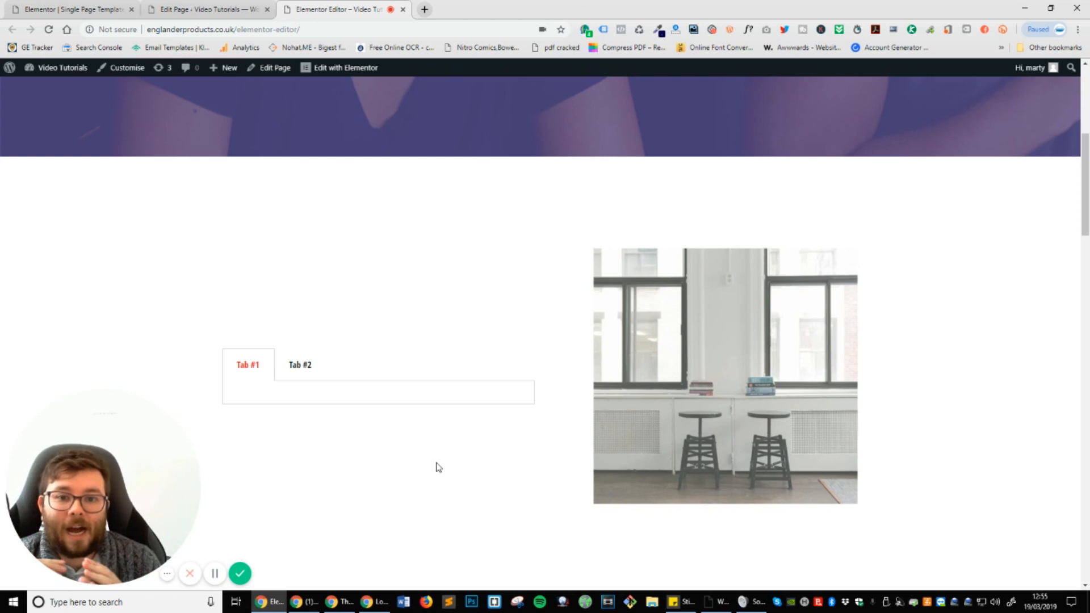
mouse_move(274, 365)
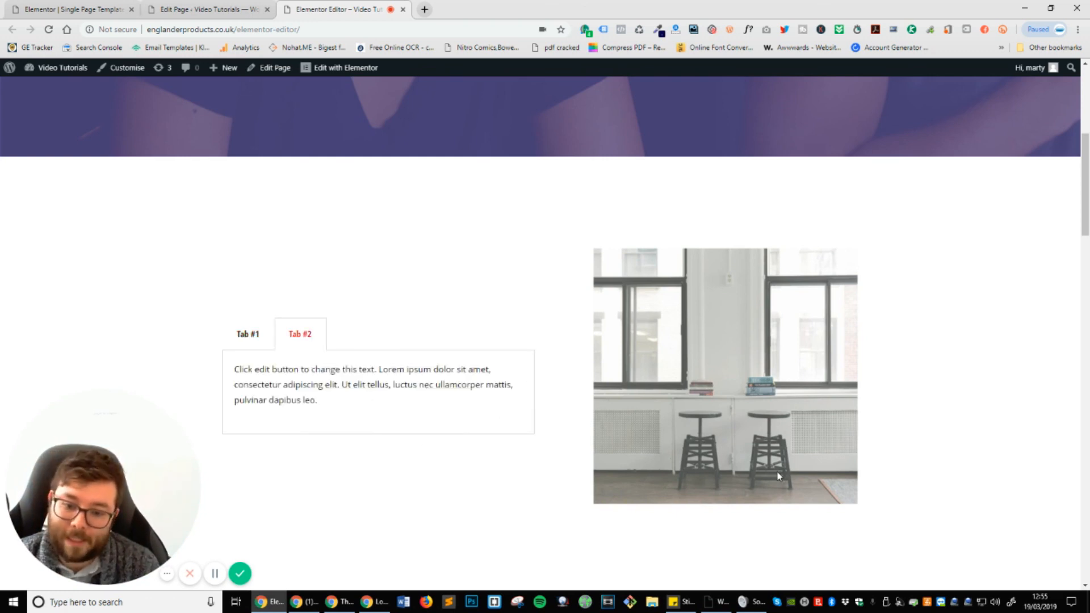
mouse_move(235, 335)
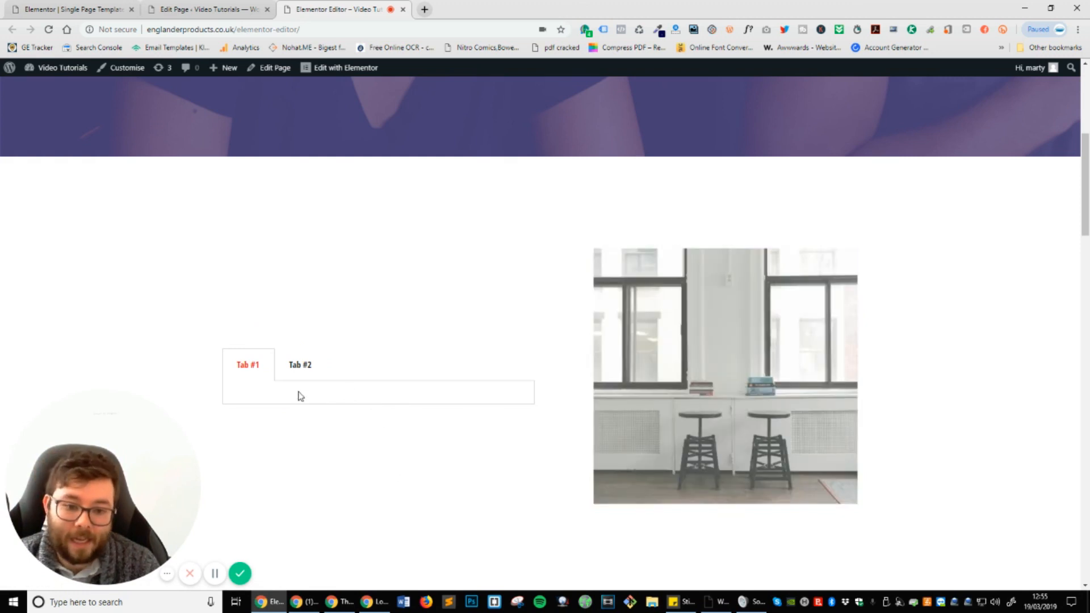
Step: Glance at the page template's Tabs widget, then go to the Elementor Editor page's edit screen
click(206, 9)
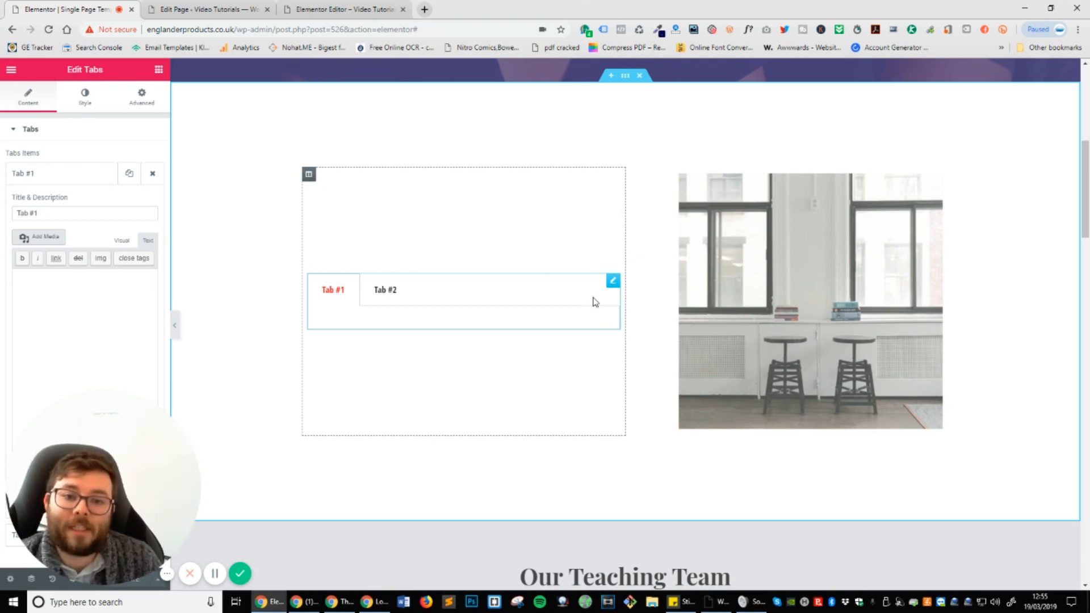
mouse_move(429, 297)
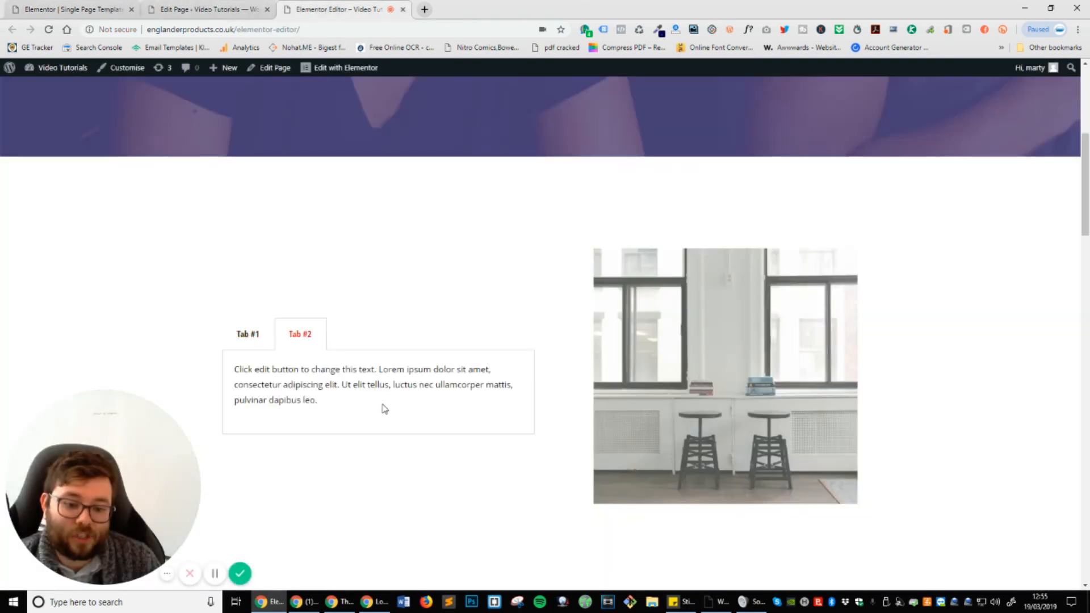
click(199, 10)
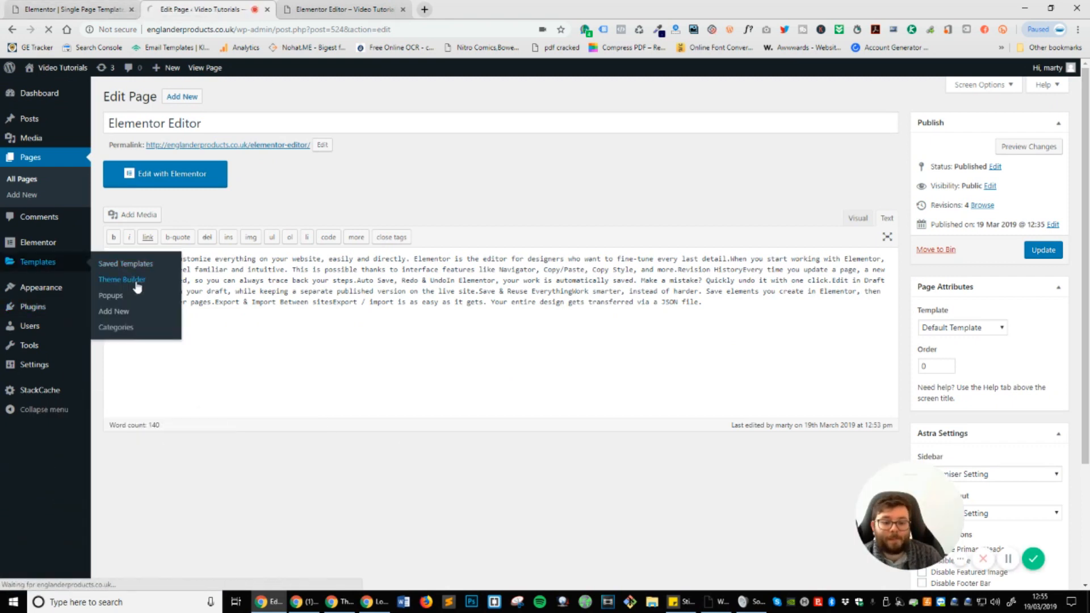
Step: Create a Single template for Pages named 'Post Content' in the Theme Builder
click(121, 279)
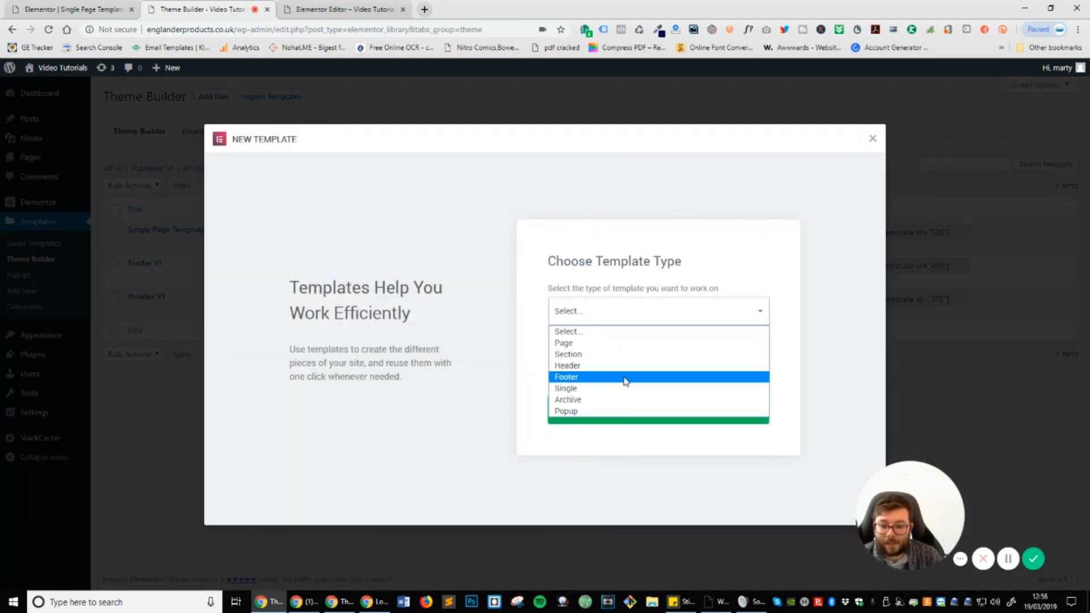
click(566, 389)
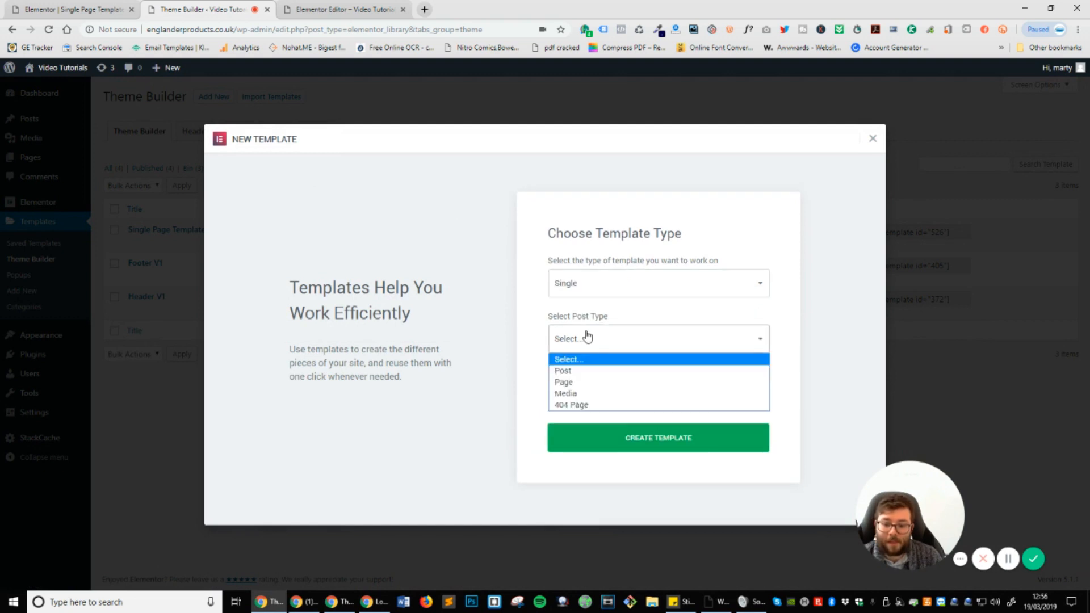
click(564, 382)
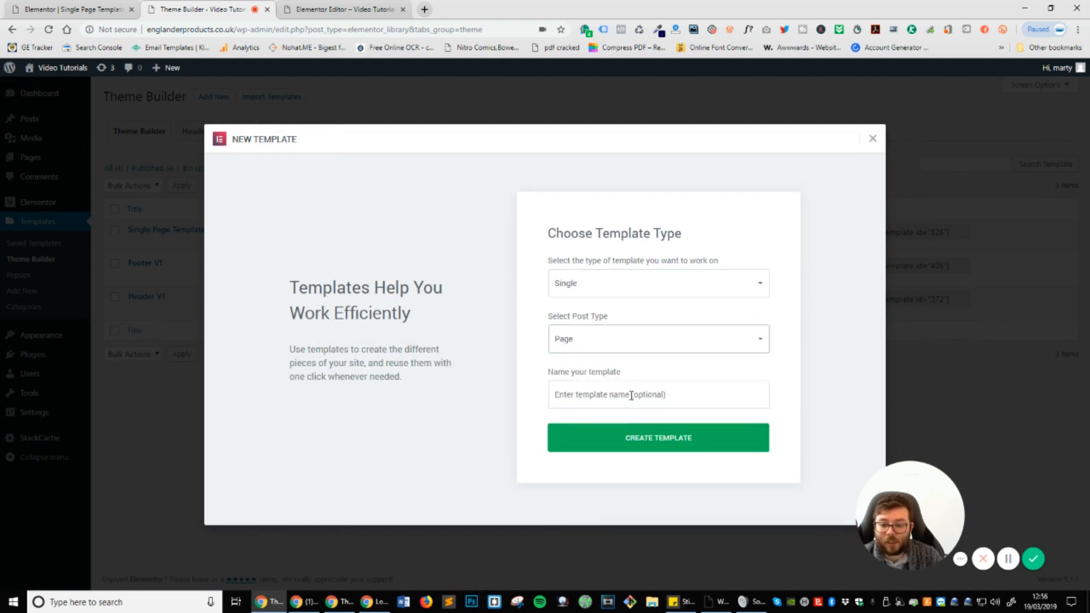
text(Post Content)
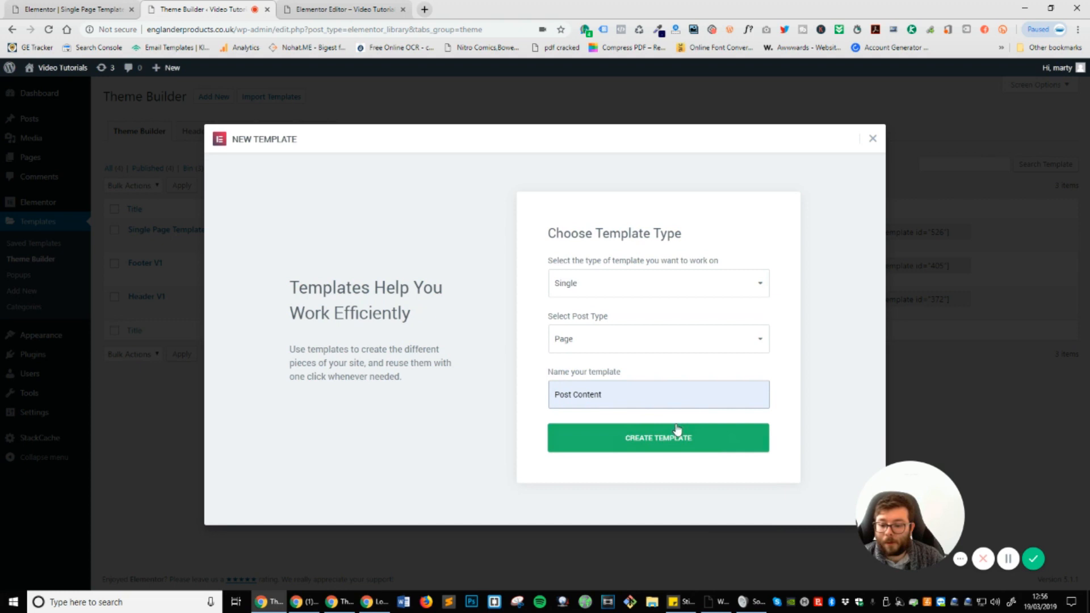
click(658, 437)
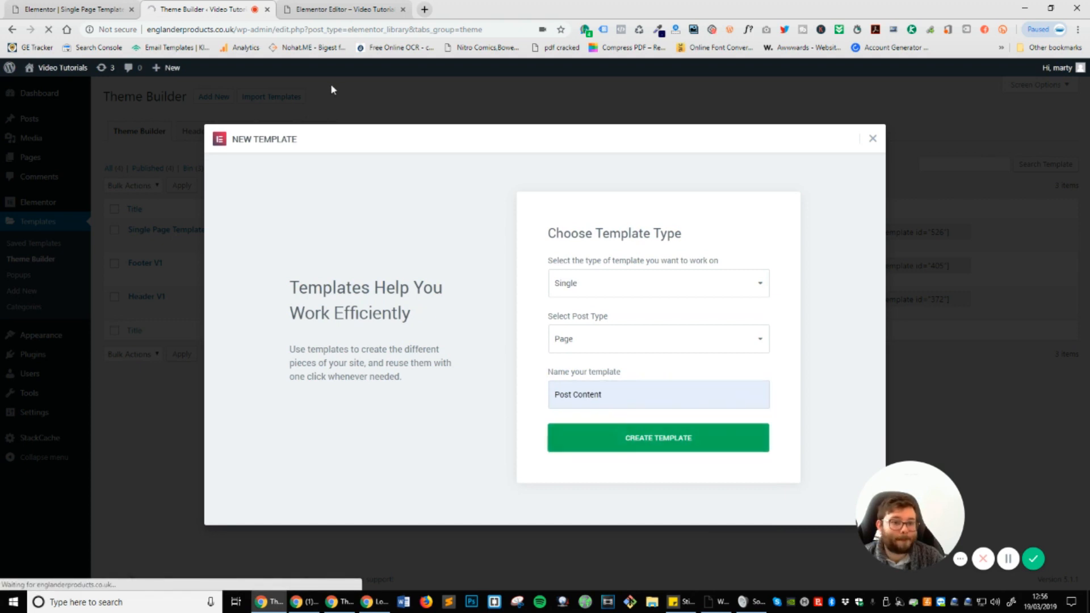
click(658, 437)
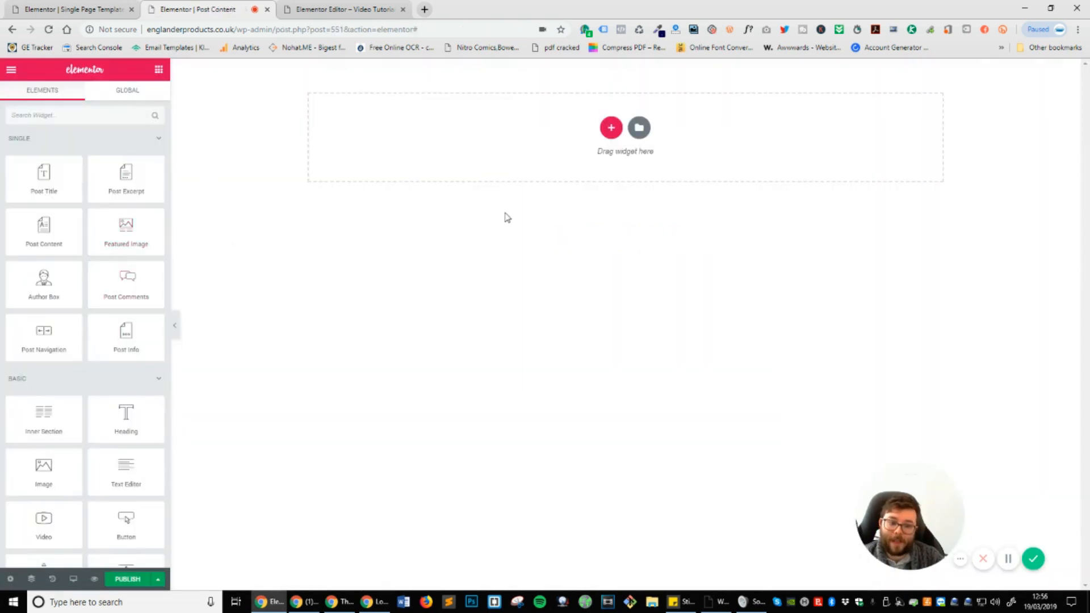
Step: Drop a Post Content widget into the template's section and publish it
drag(43, 229, 697, 153)
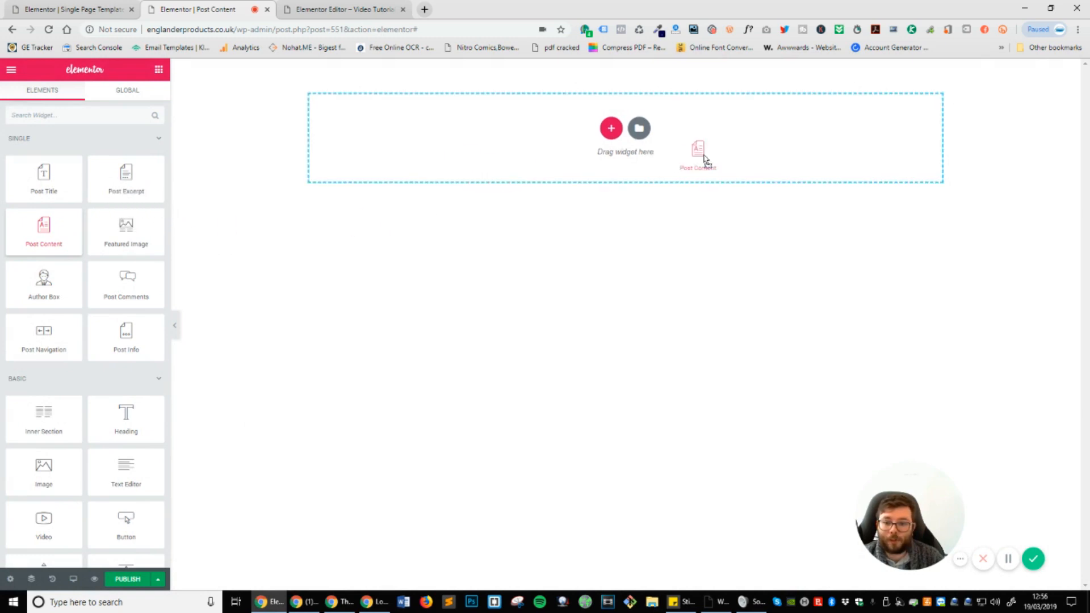
drag(697, 153, 624, 135)
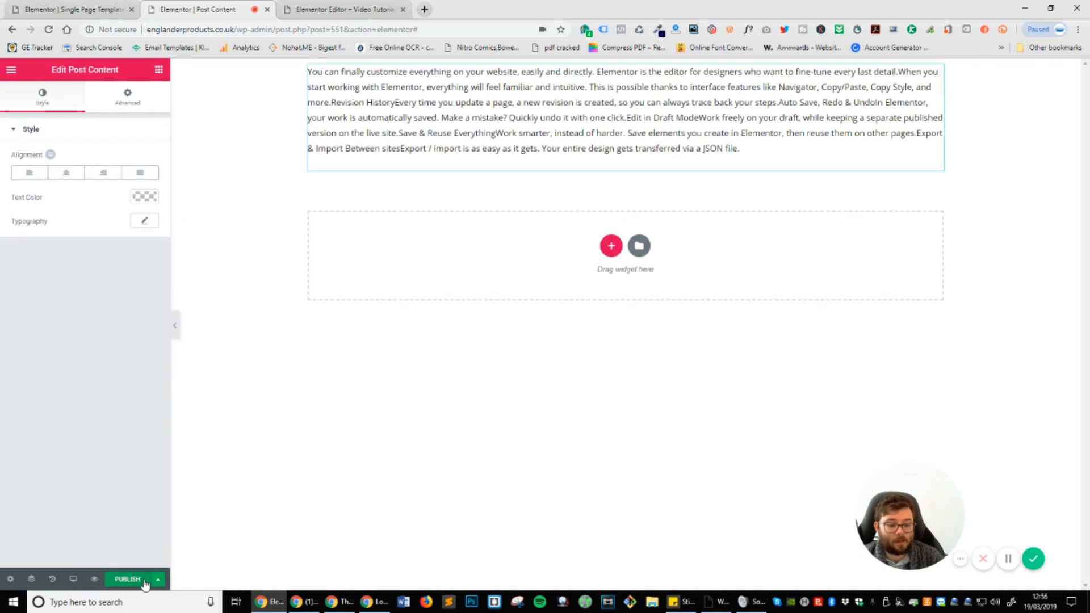
click(130, 577)
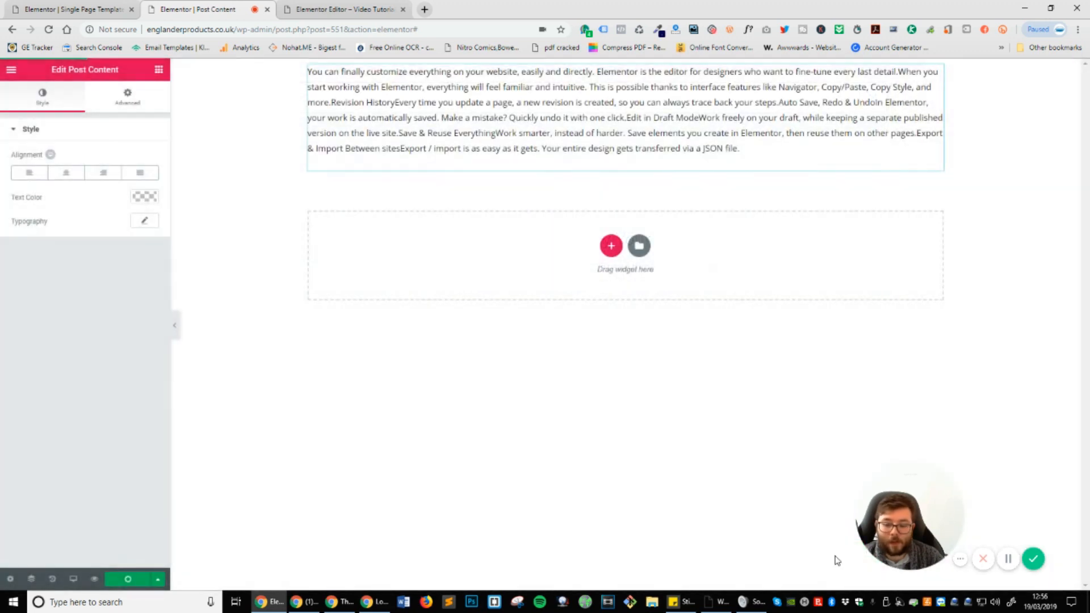
click(127, 578)
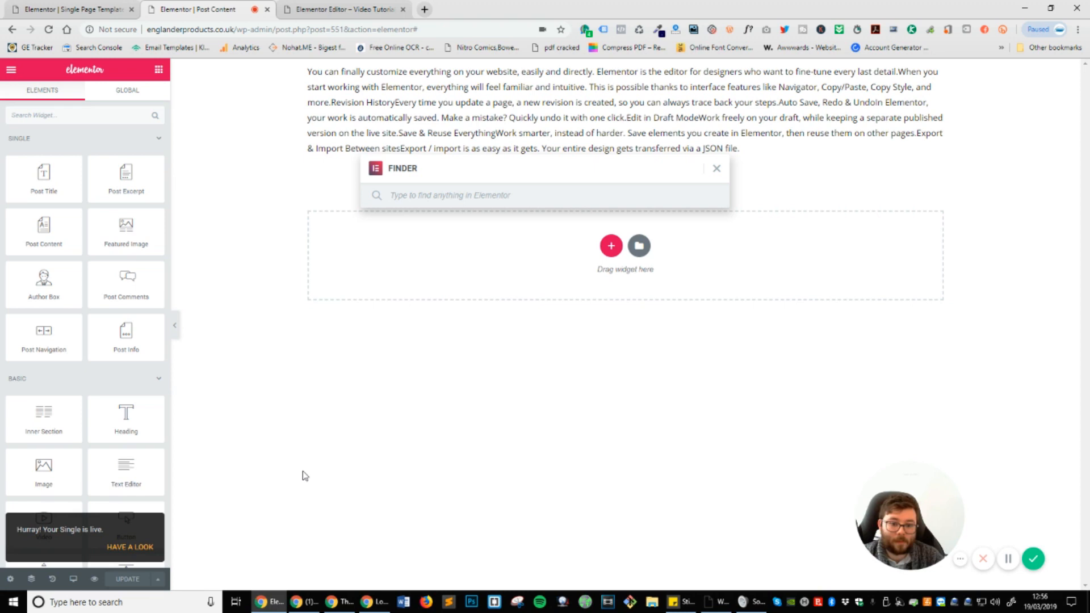
Step: Exit the Elementor editor to the WordPress dashboard
click(69, 365)
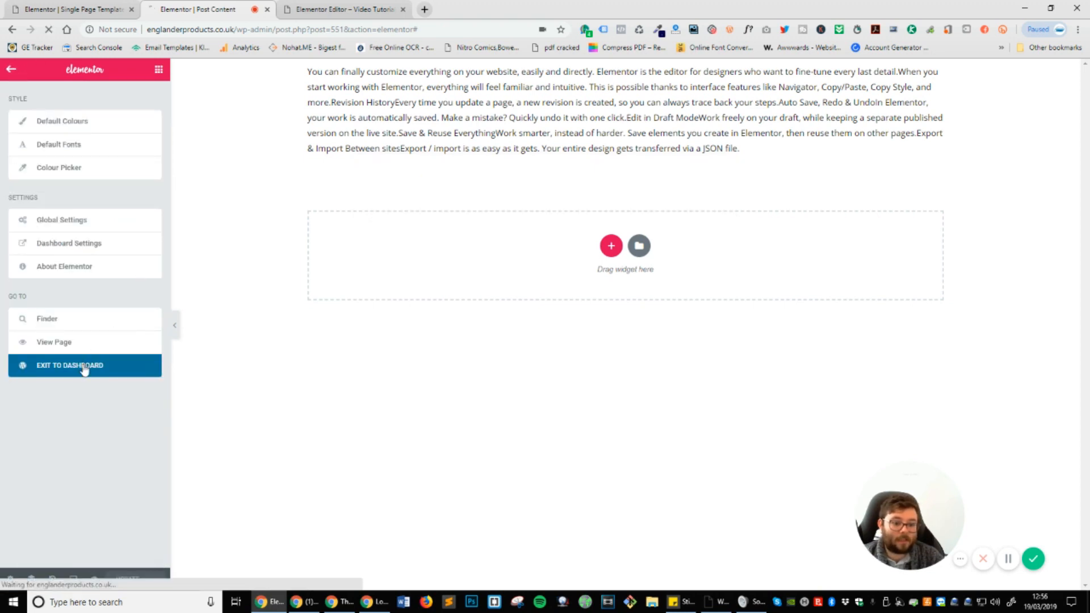
click(84, 364)
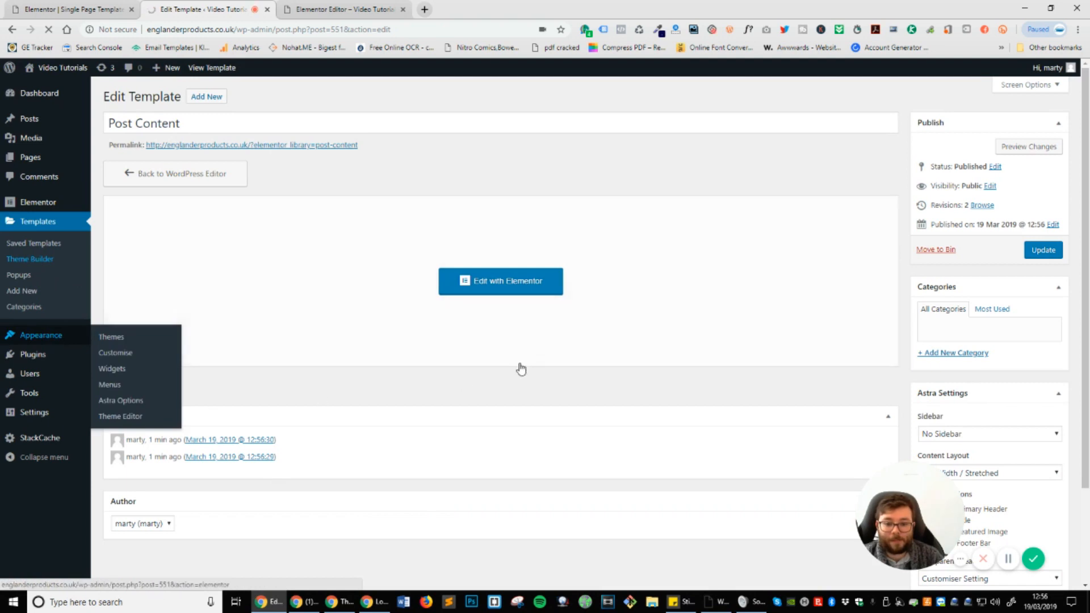
Step: Copy the Post Content template's shortcode from the Theme Builder list
click(29, 259)
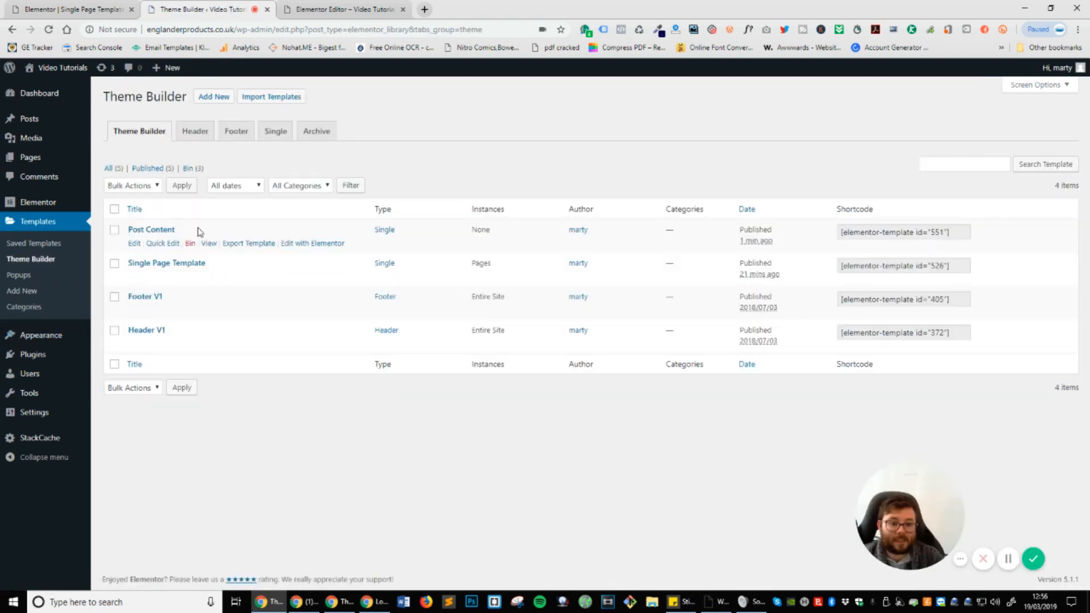
double_click(151, 229)
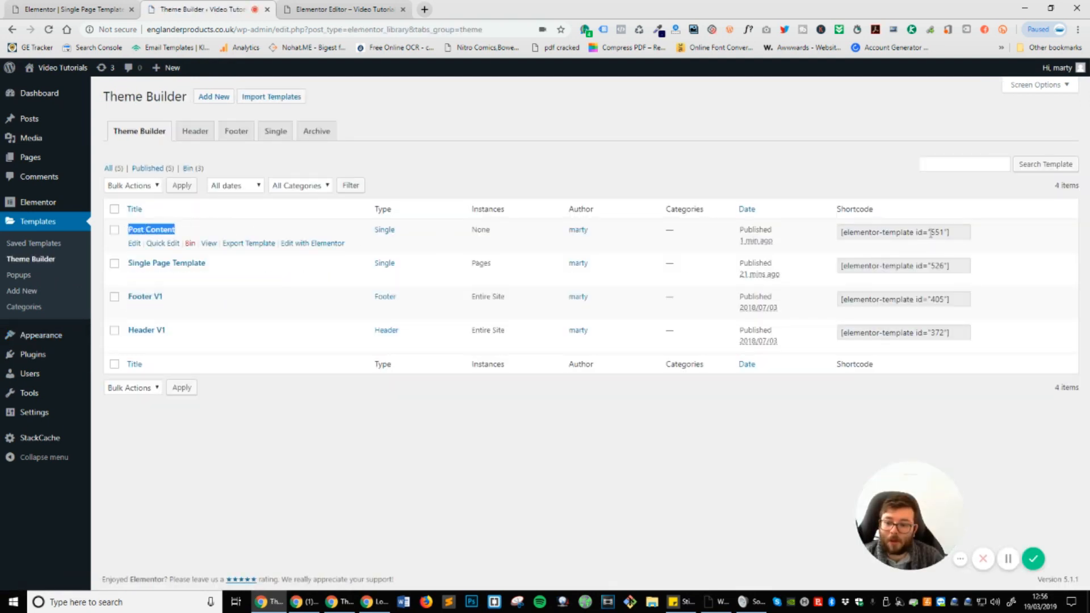
click(902, 232)
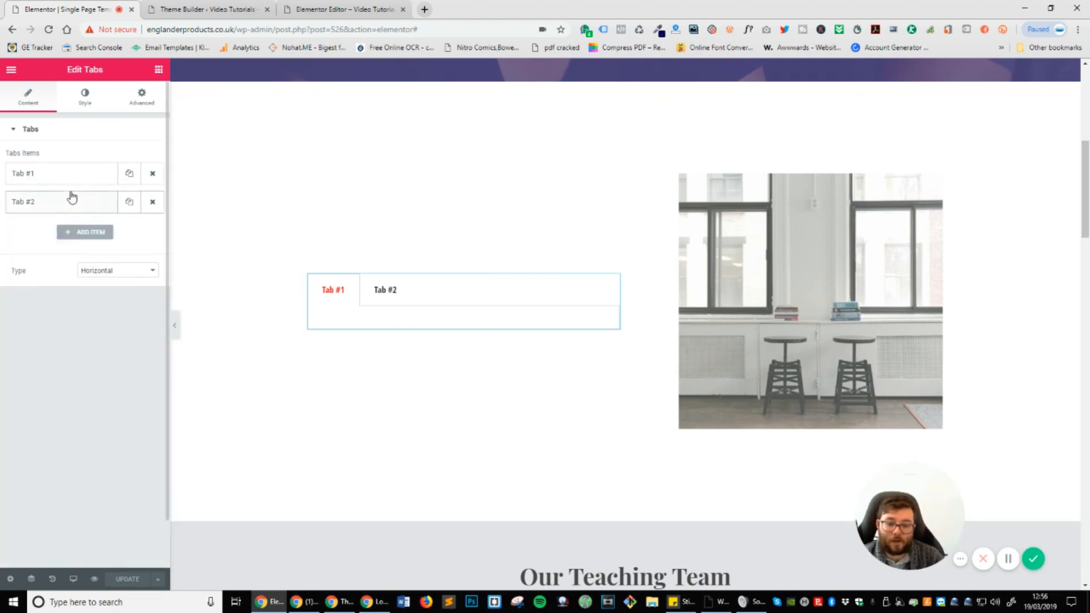
Step: Paste the Post Content shortcode into Tab #1's content and update the page template
click(61, 173)
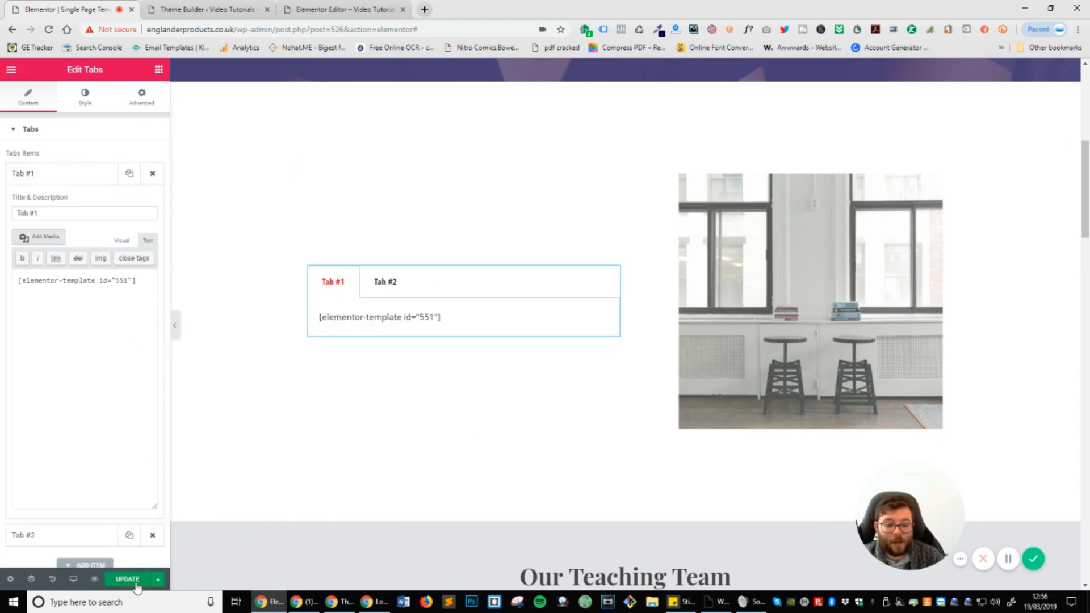
click(131, 578)
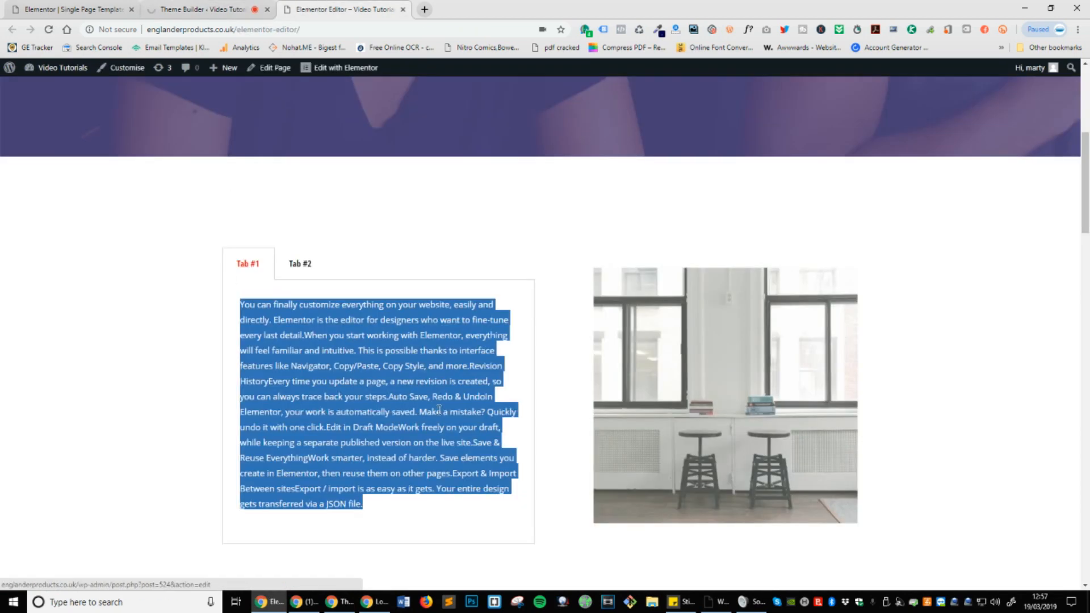
Step: Review the Elementor Editor page's body text in admin, then return to the live page
click(204, 10)
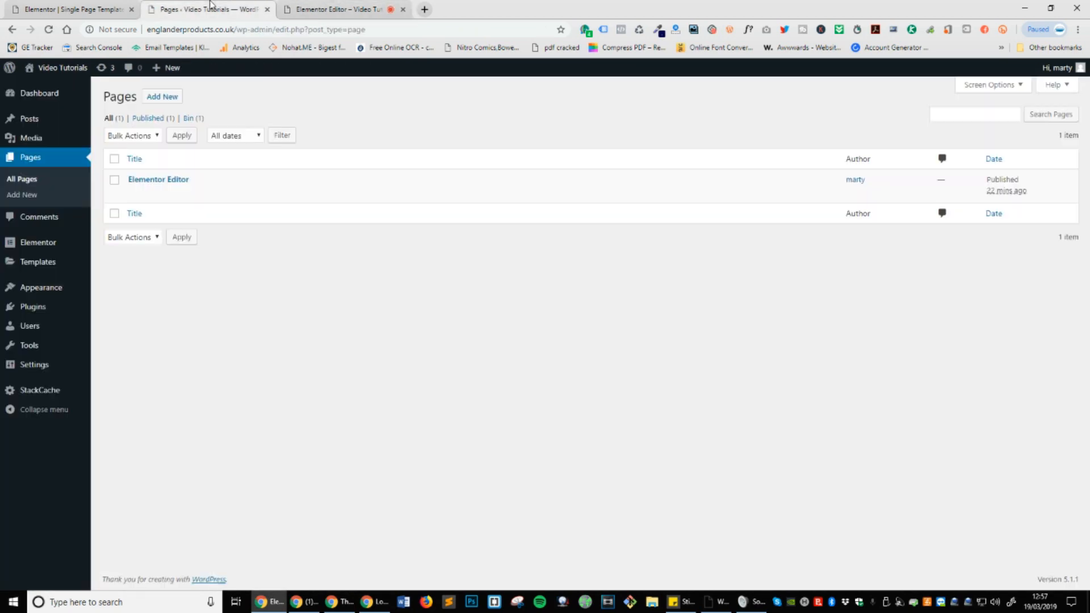
click(157, 179)
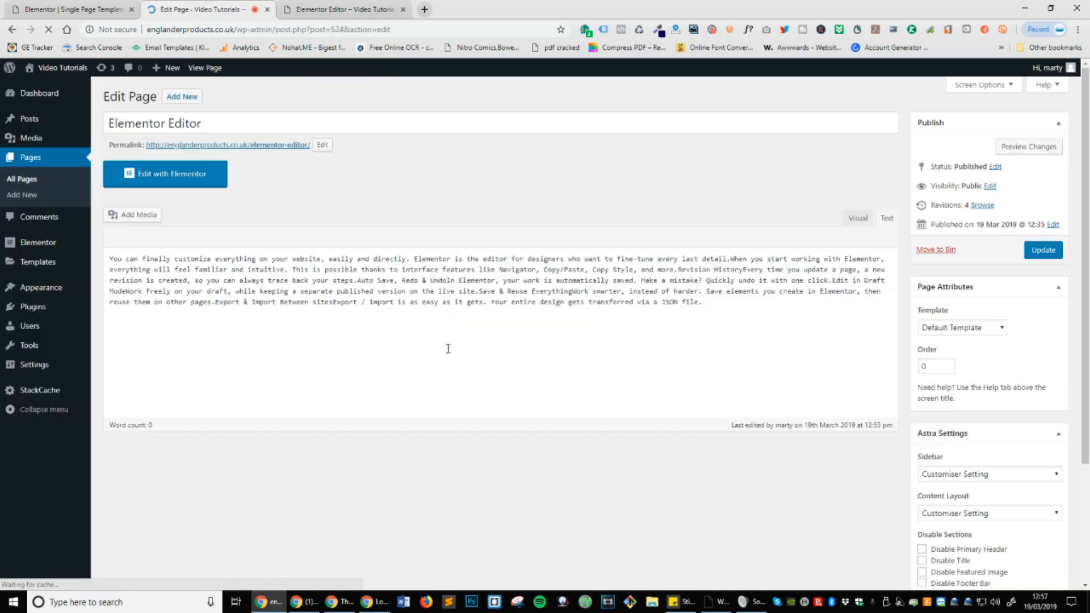
click(887, 218)
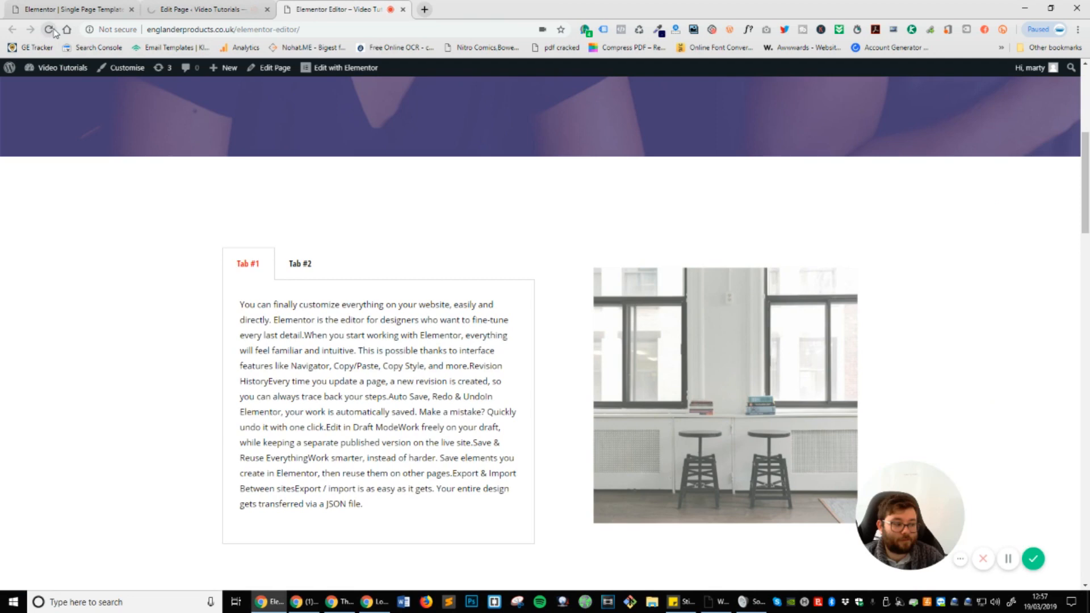
Step: Reload the live page and scroll through Tab #1 to confirm the page text appears
click(49, 30)
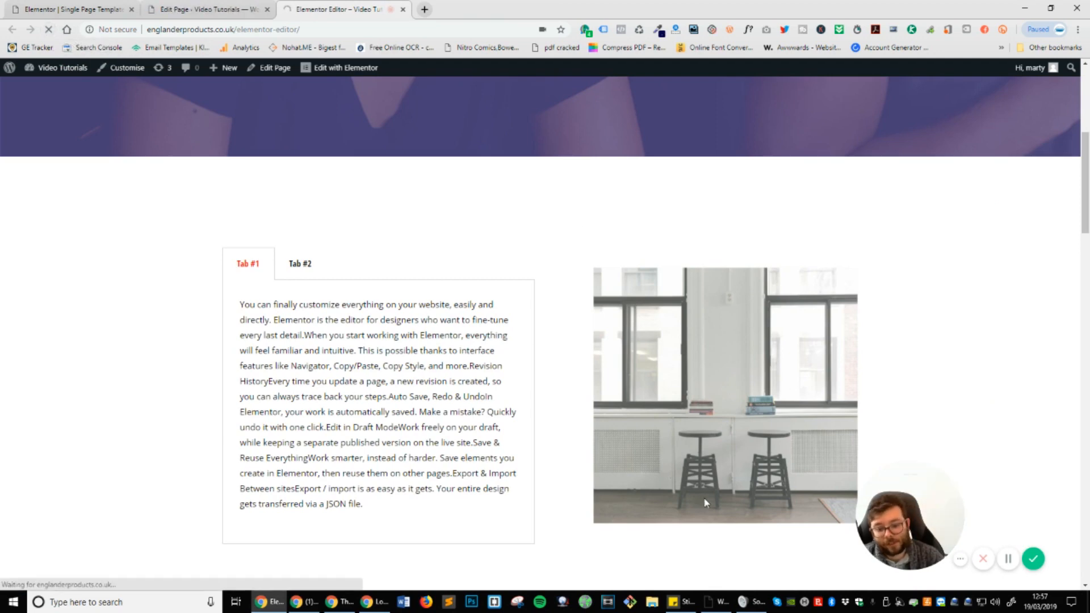
scroll(down, 3)
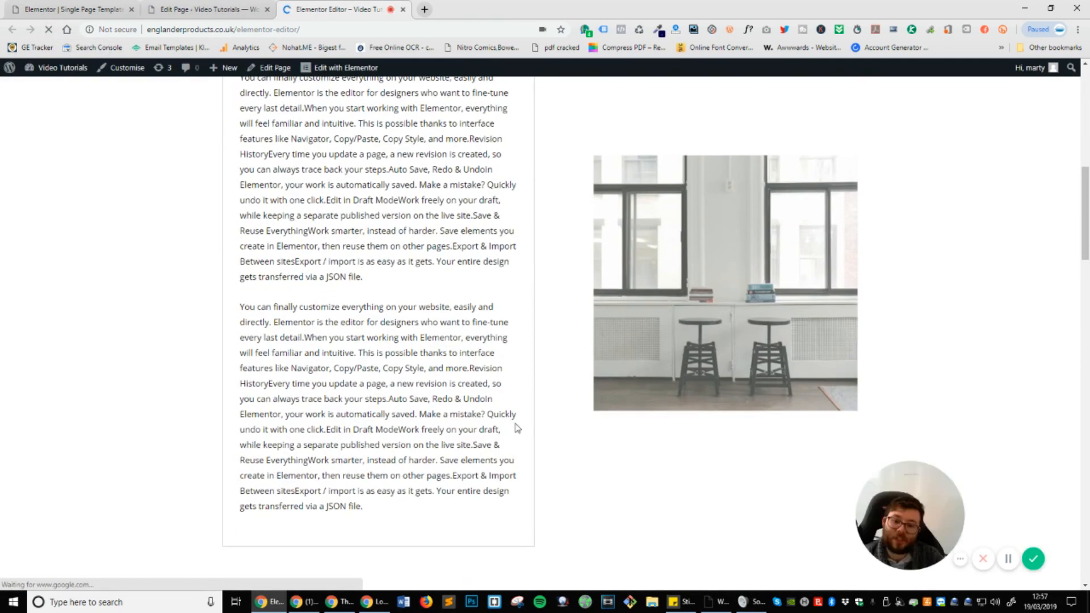